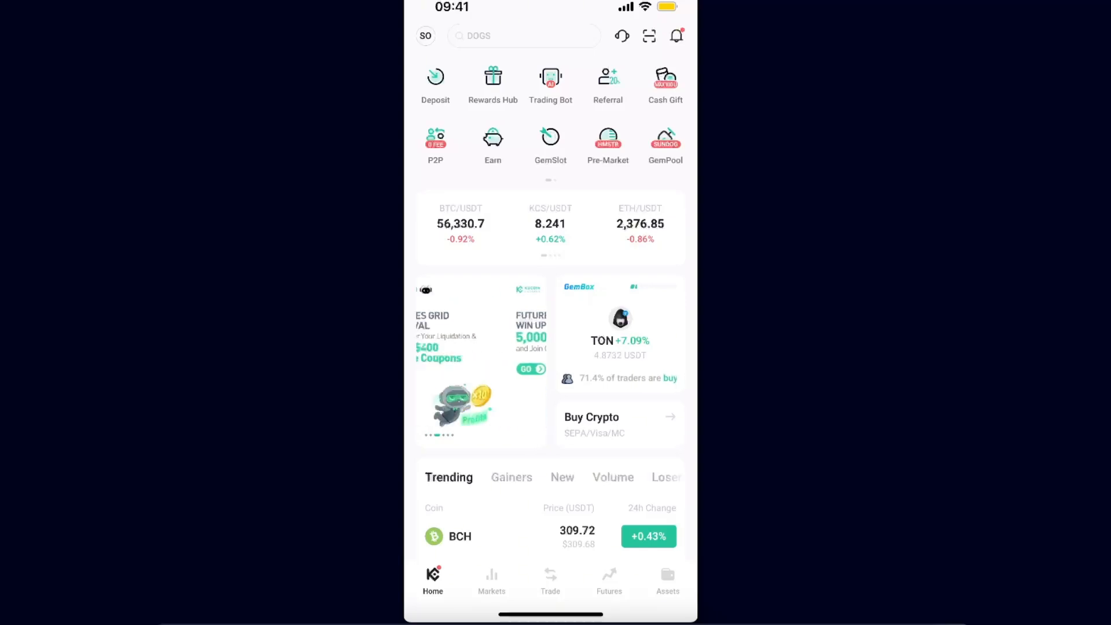
Open the account menu from the profile avatar on the home screen
{"action": "left_click", "coordinate": [425, 35]}
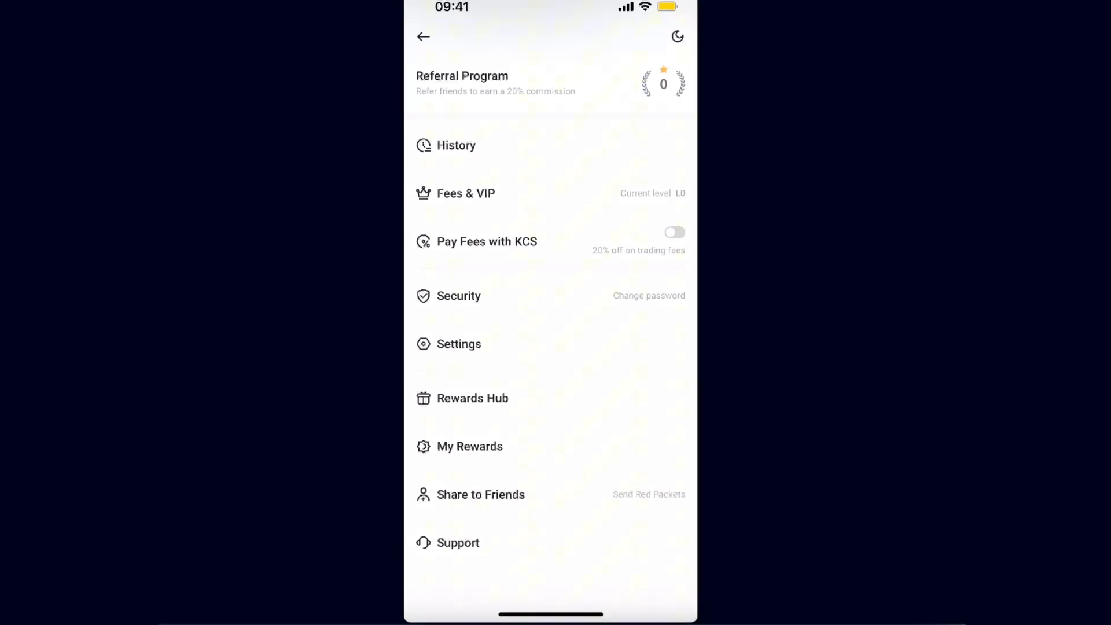
Open the Security settings page from the account menu
{"action": "left_click", "coordinate": [459, 295]}
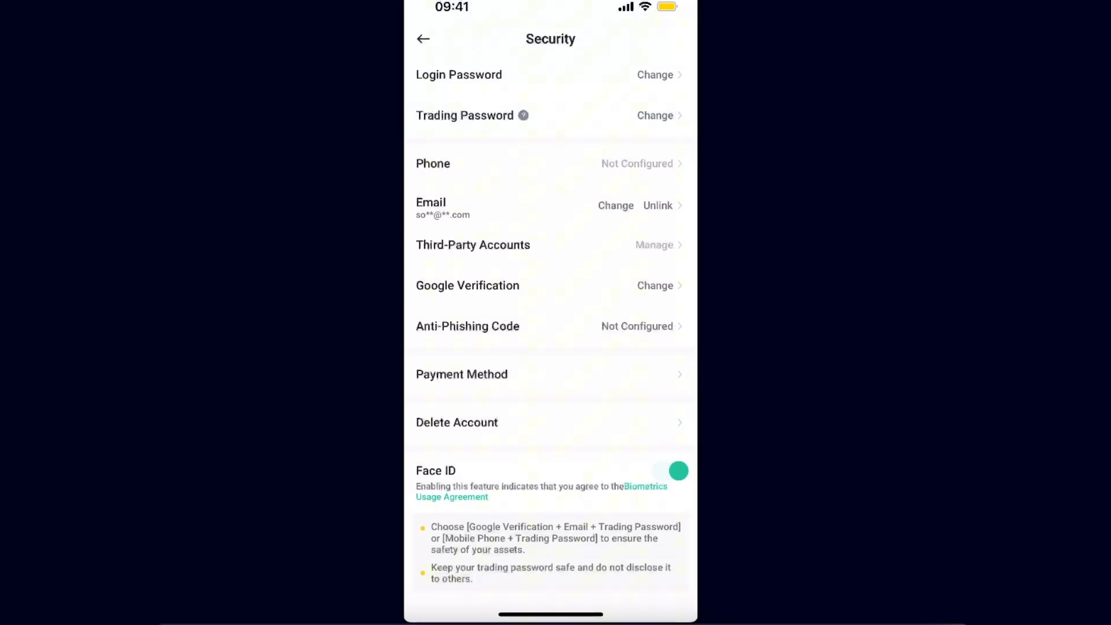
Start changing the Trading Password and dismiss the explanatory notice with Got It
{"action": "left_click", "coordinate": [655, 115]}
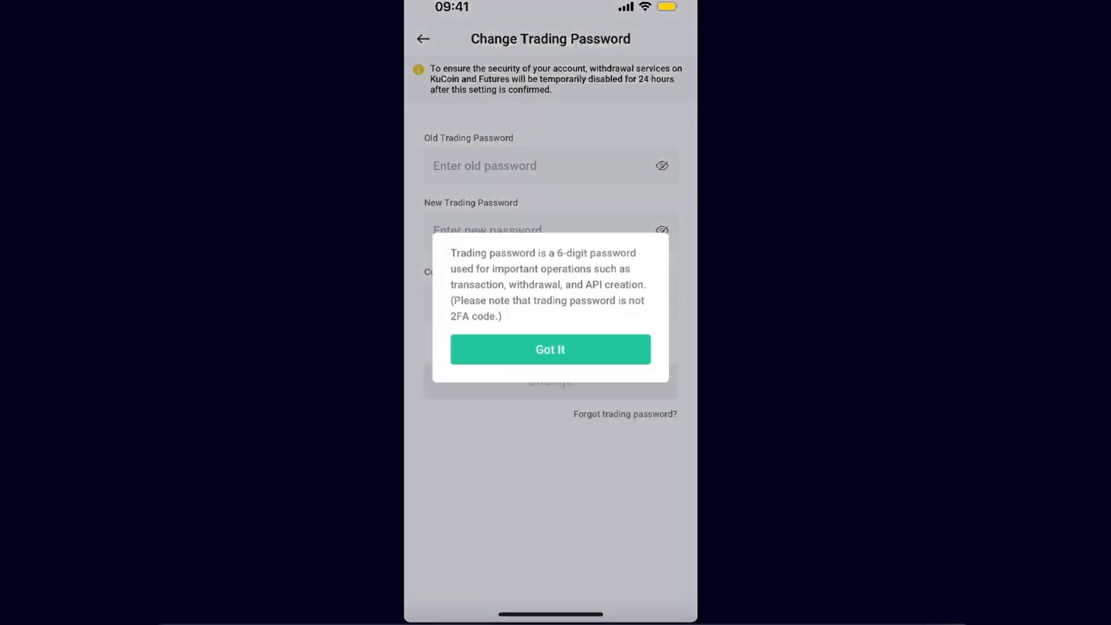
{"action": "left_click", "coordinate": [550, 350]}
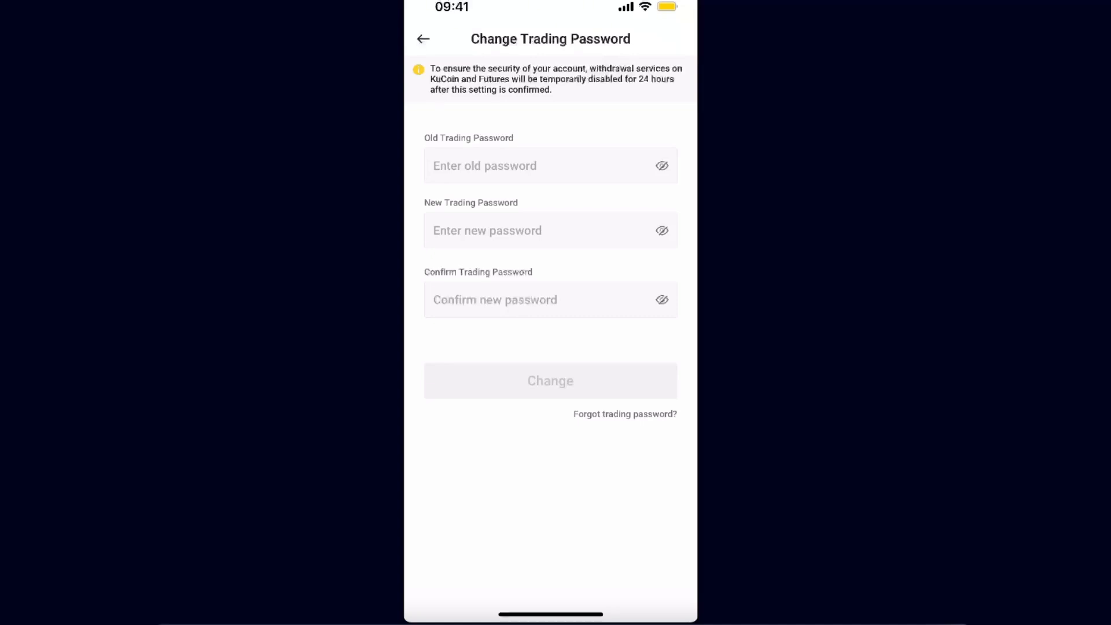
Begin the 'Forgot trading password?' recovery flow leading to face verification
{"action": "left_click", "coordinate": [624, 415]}
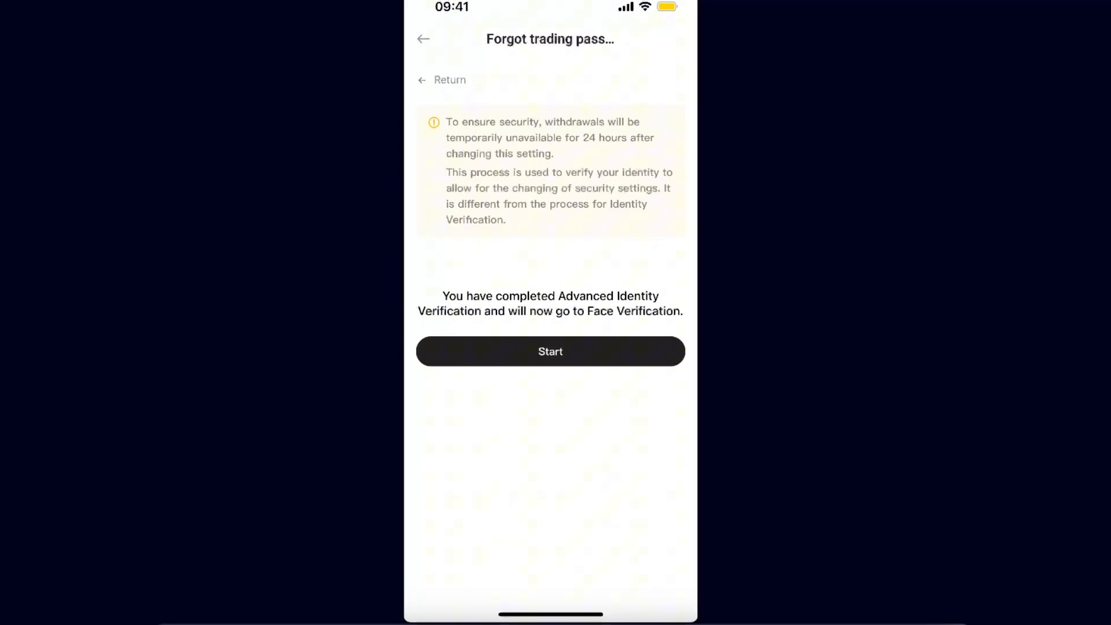
Run face verification until Verified, then continue back to the Security settings page
{"action": "left_click", "coordinate": [550, 352]}
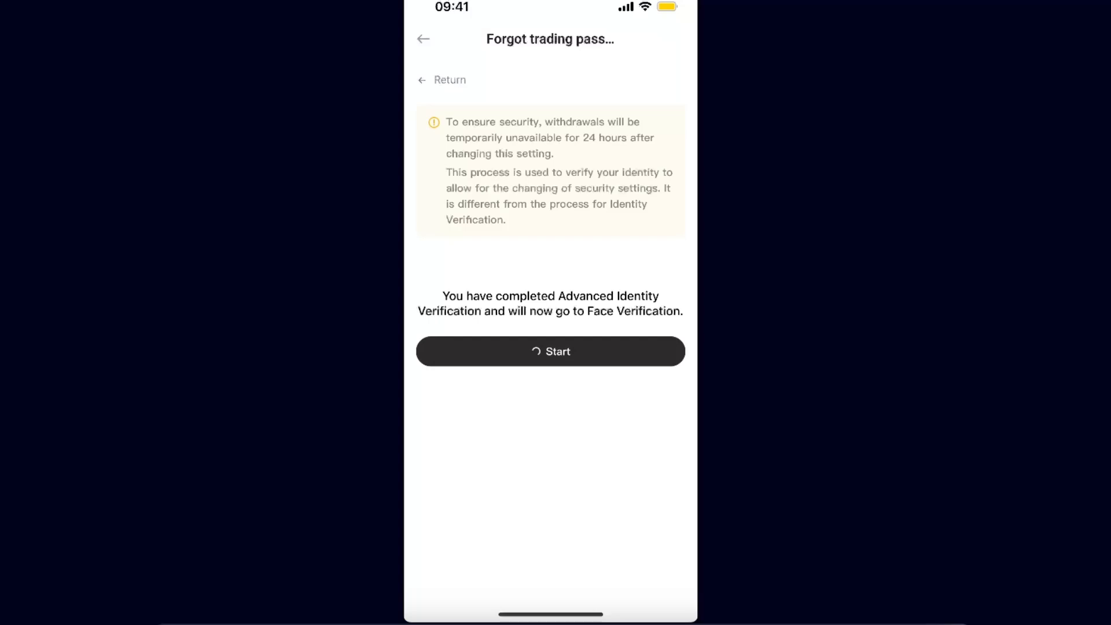
{"action": "left_click", "coordinate": [550, 351]}
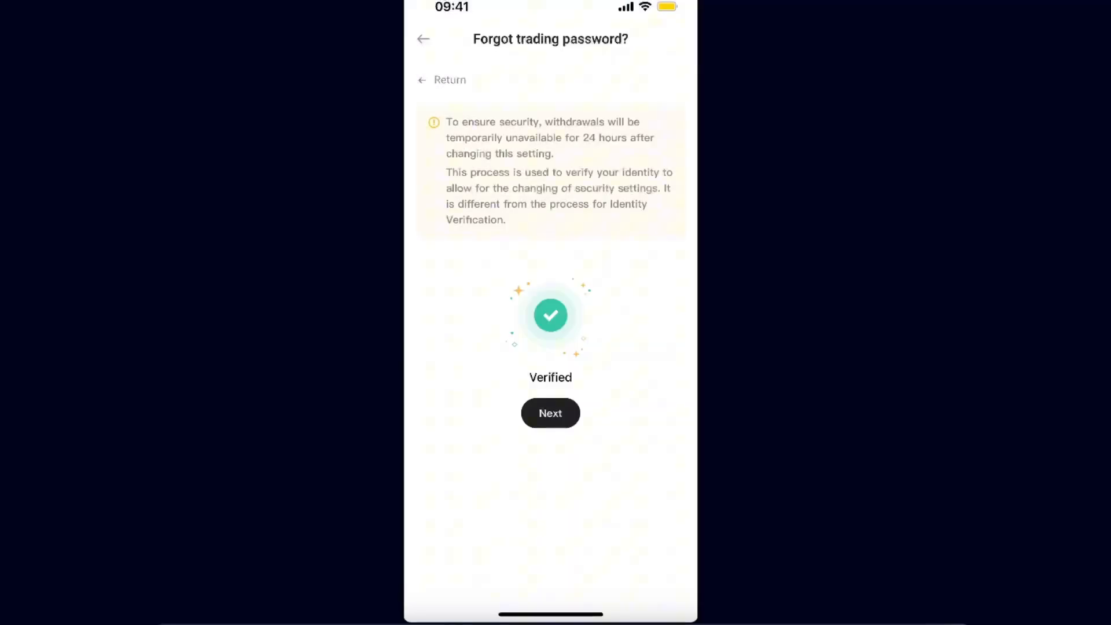
{"action": "left_click", "coordinate": [551, 414]}
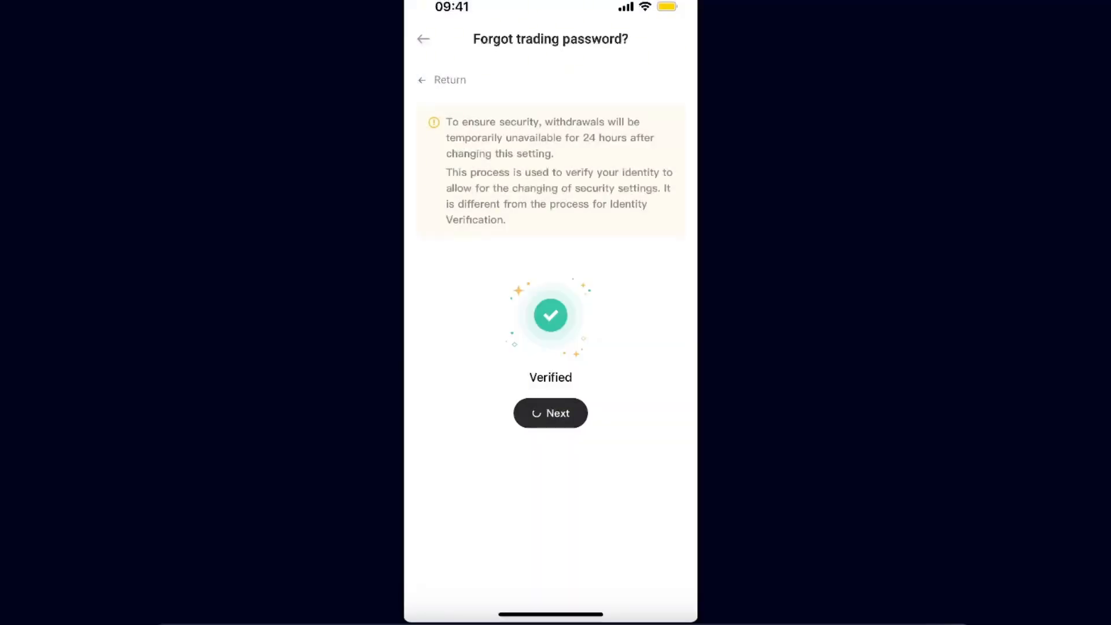
{"action": "left_click", "coordinate": [550, 414]}
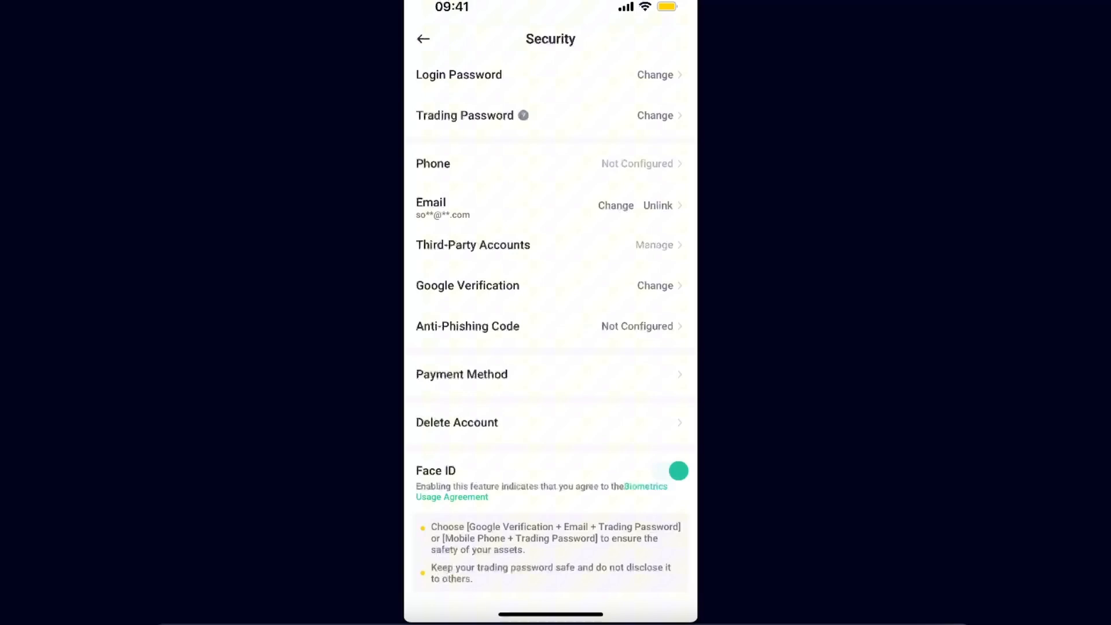